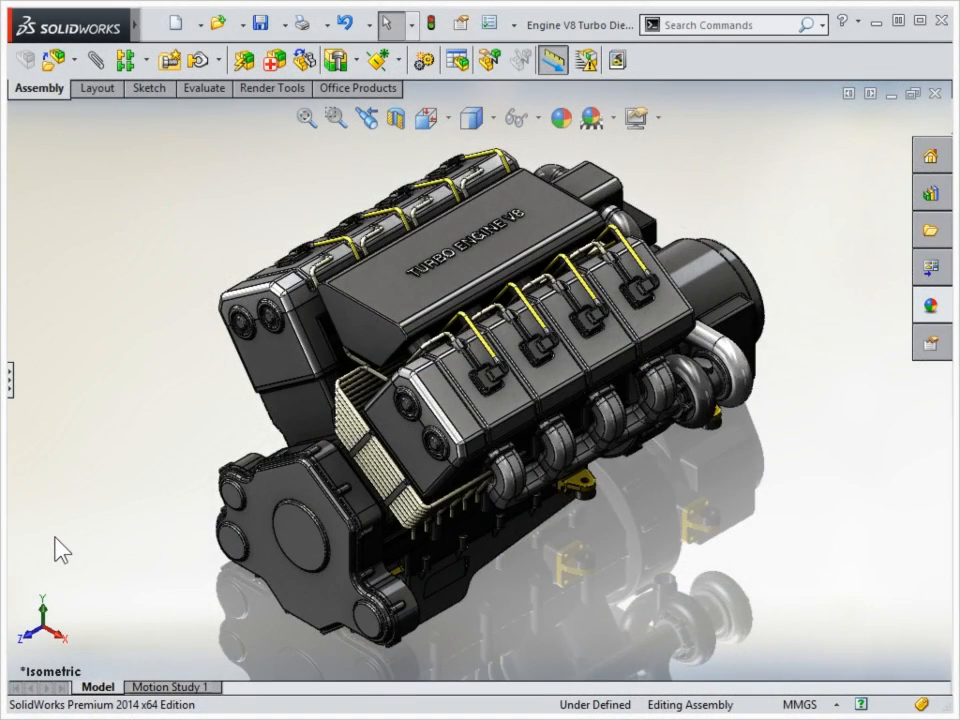
mouse_move(224, 552)
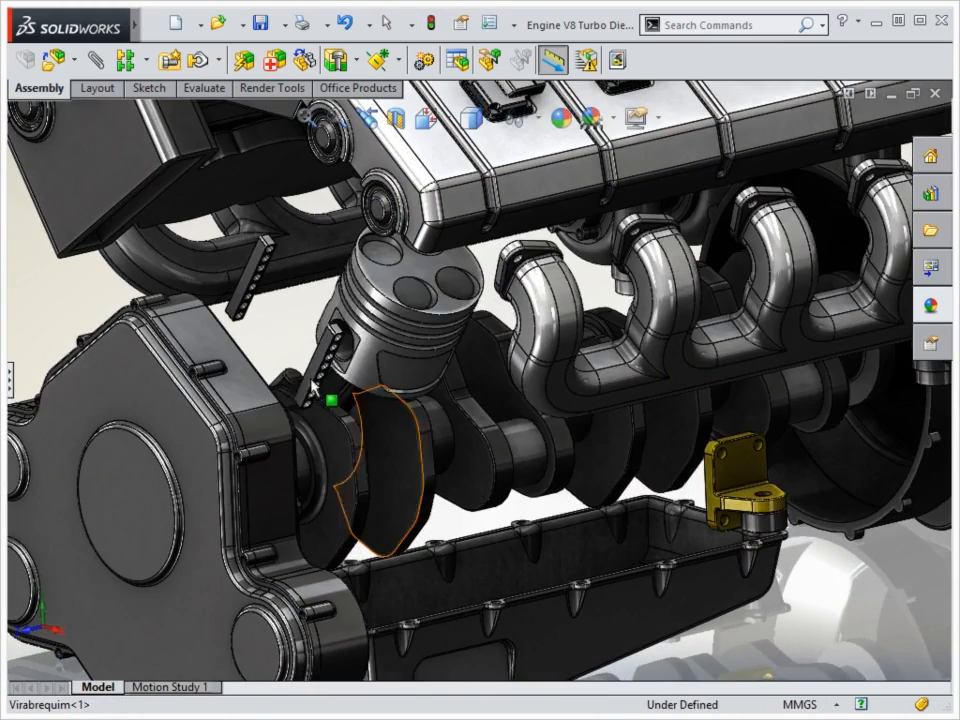
Step: Show the game controller part and browse Insert > Fastening Feature options such as Snap Hook and Vent
left_click(344, 470)
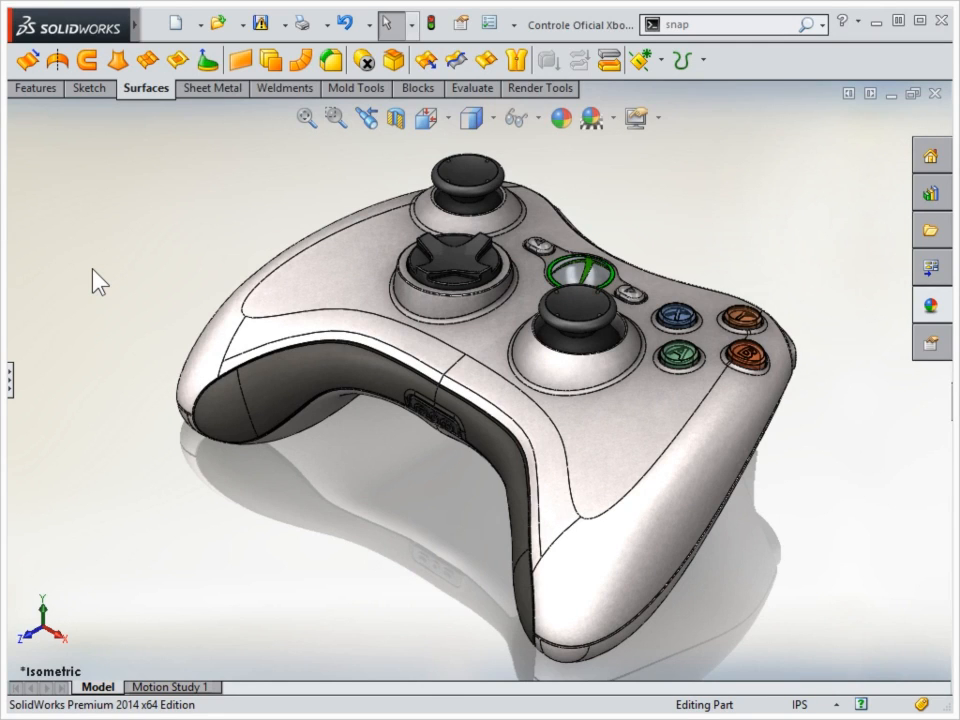
mouse_move(144, 88)
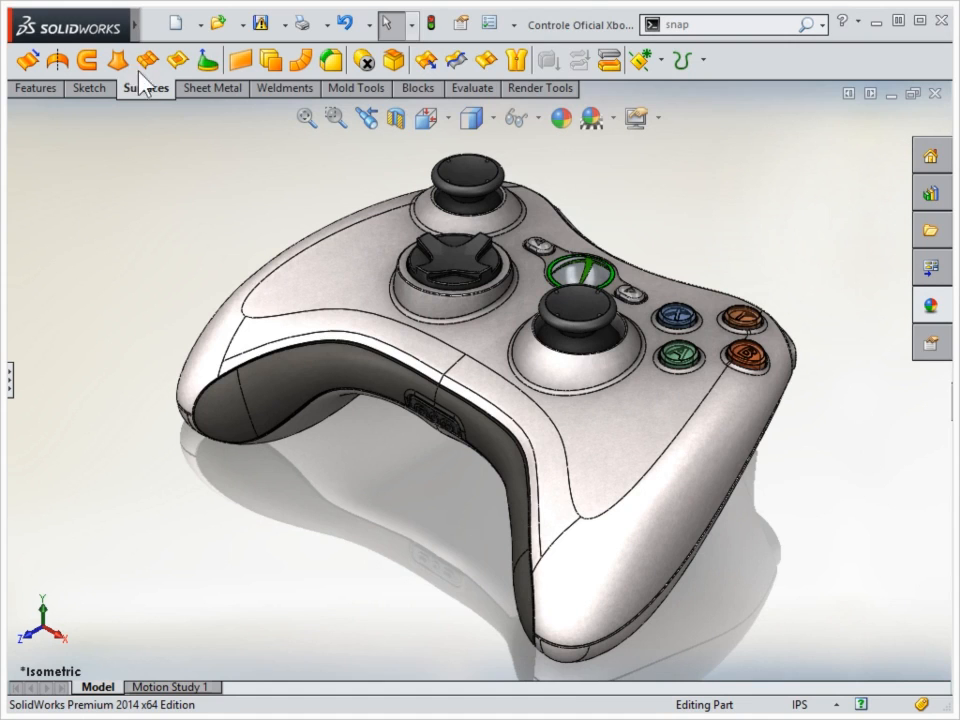
left_click(264, 24)
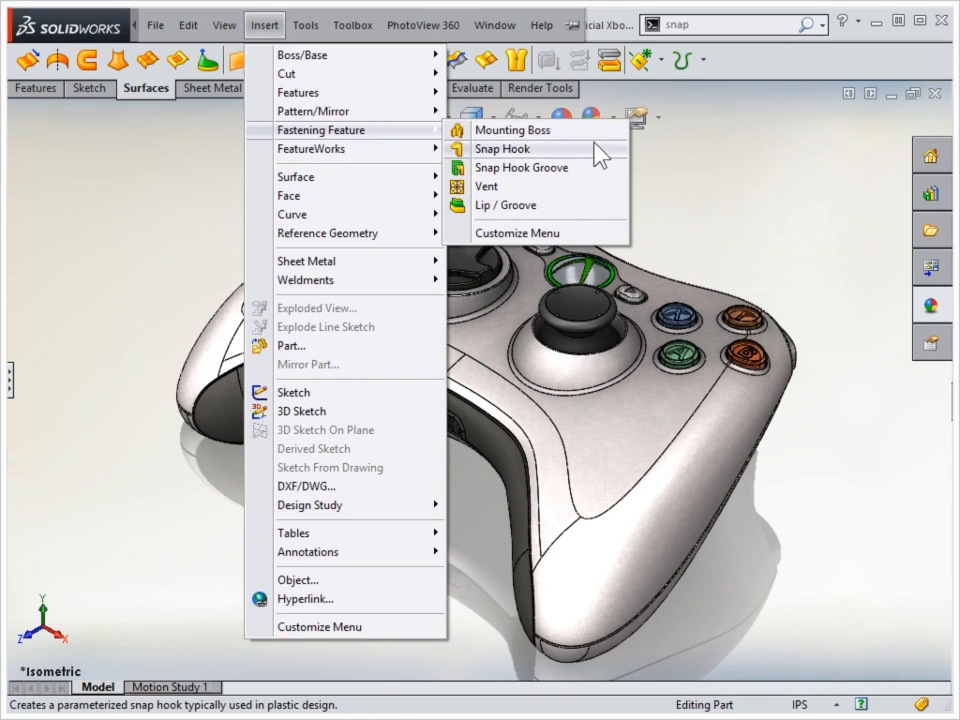
mouse_move(500, 186)
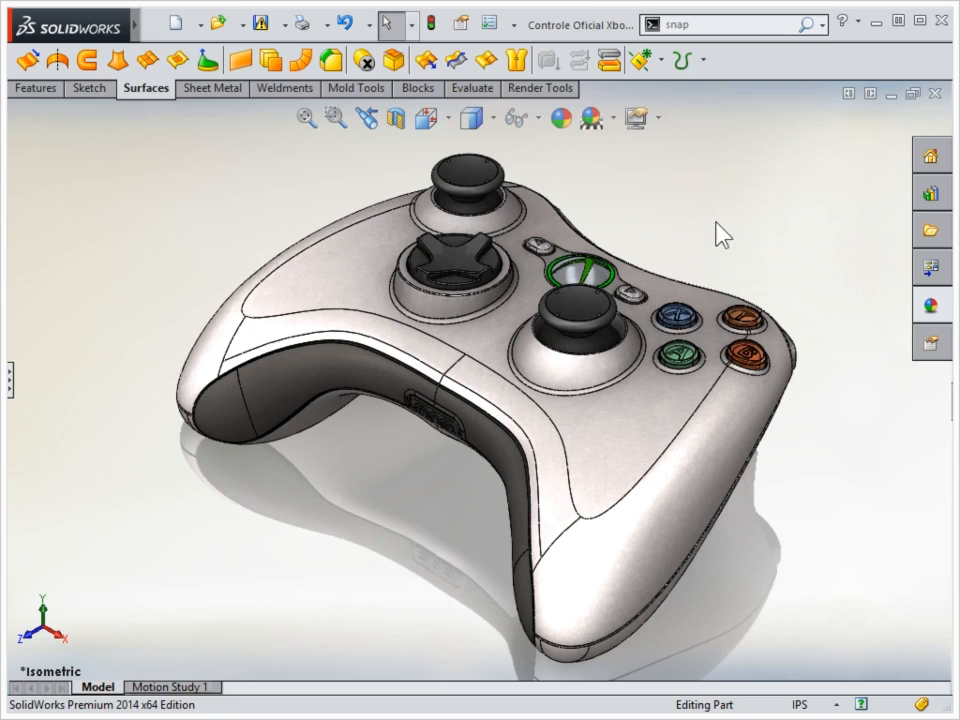
mouse_move(344, 192)
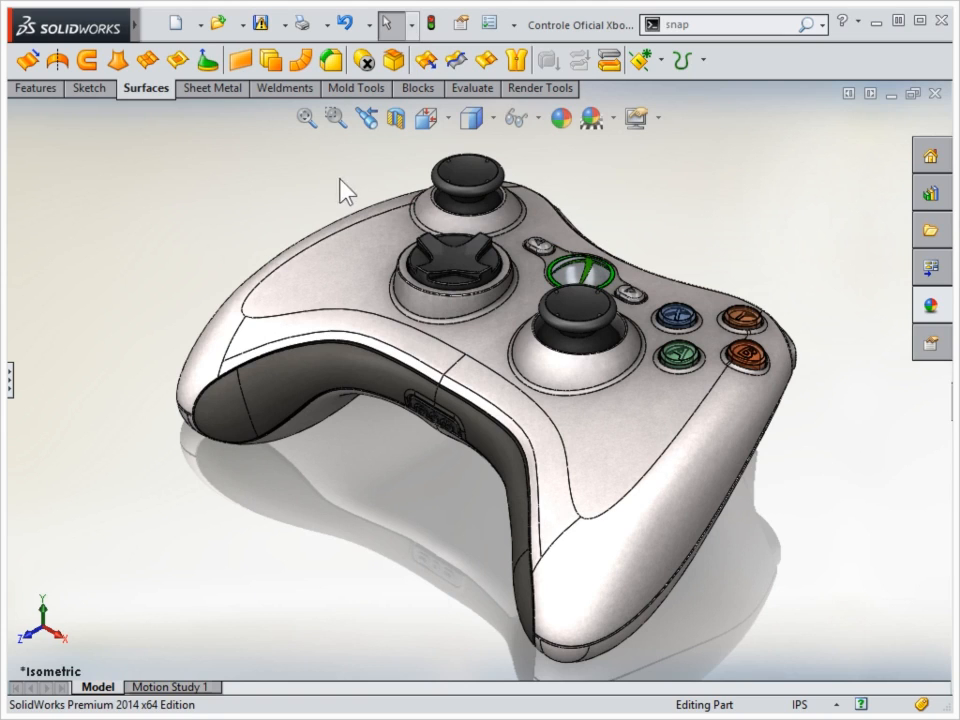
mouse_move(146, 96)
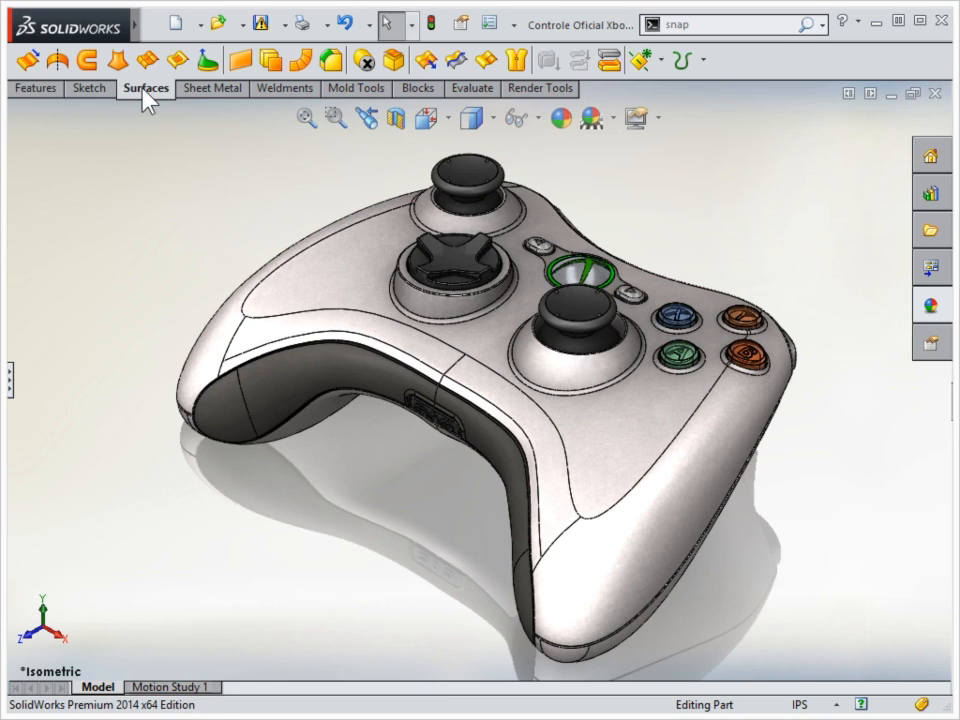
mouse_move(116, 60)
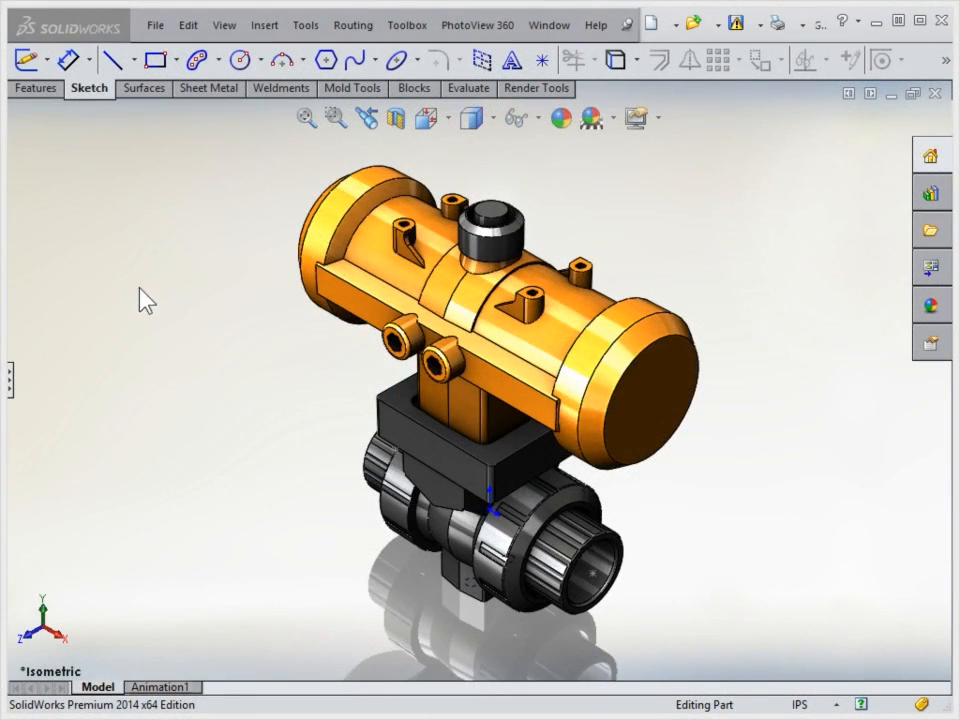
Step: Browse the Routing menu's Piping and Electrical options on the valve actuator model
left_click(352, 24)
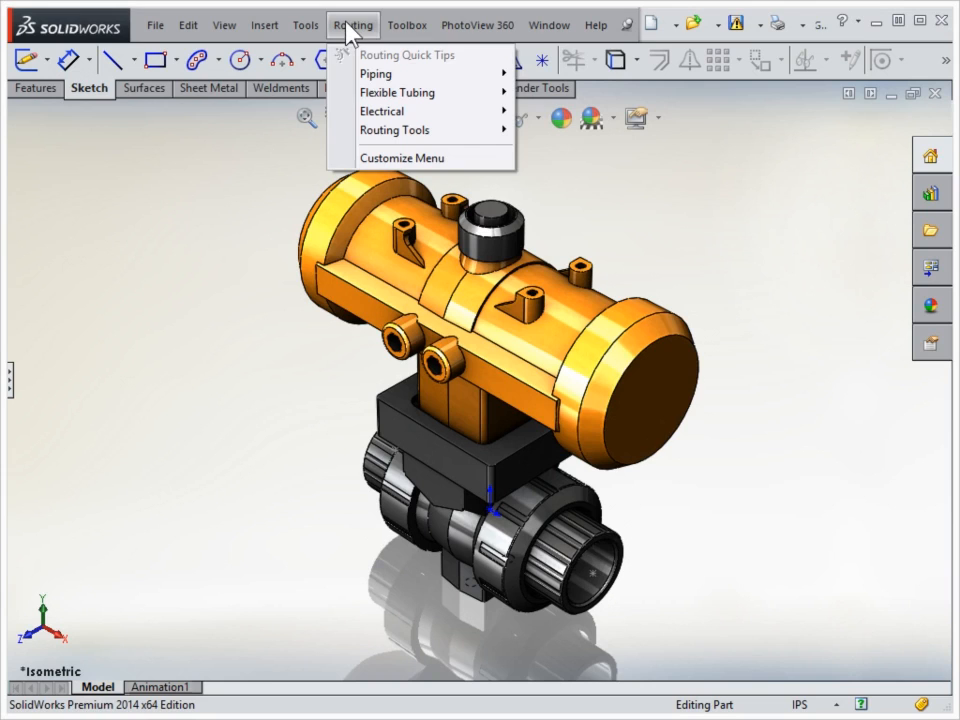
mouse_move(376, 72)
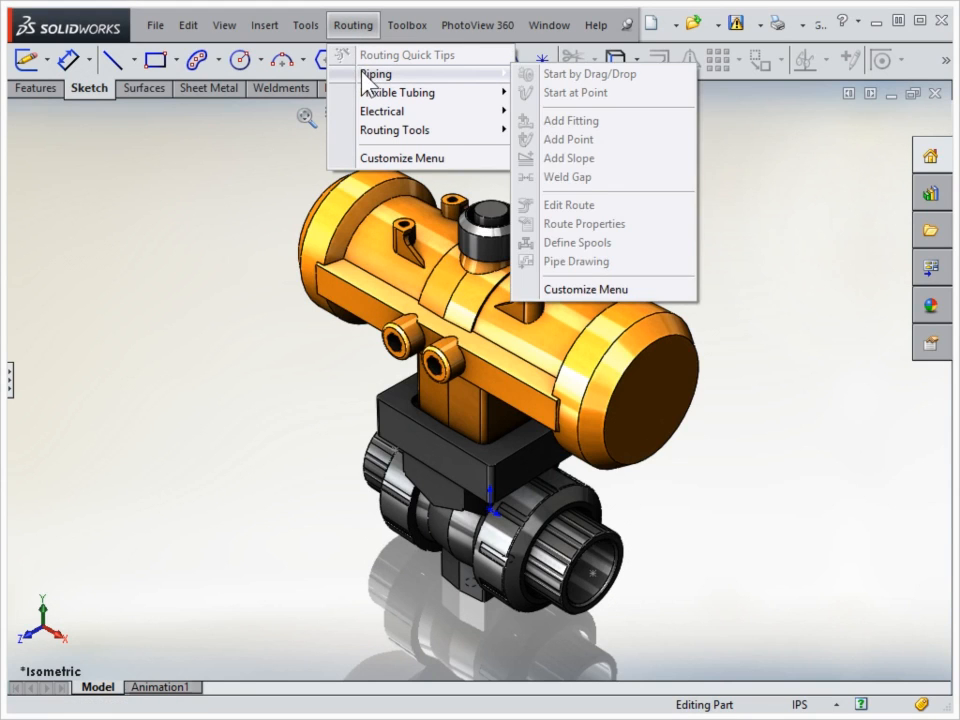
mouse_move(382, 112)
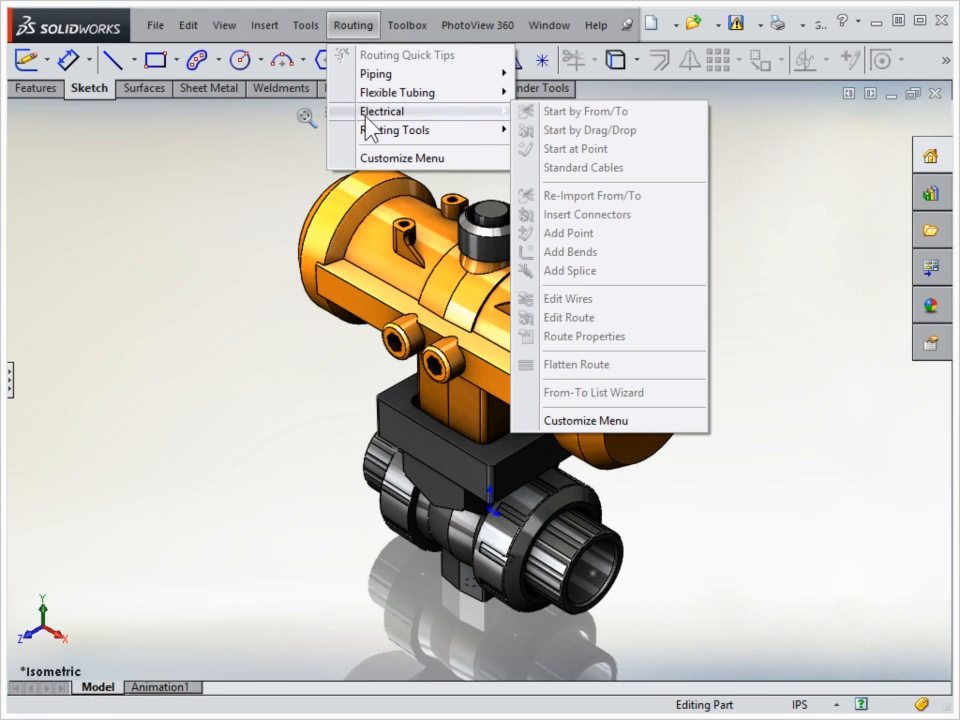
mouse_move(396, 130)
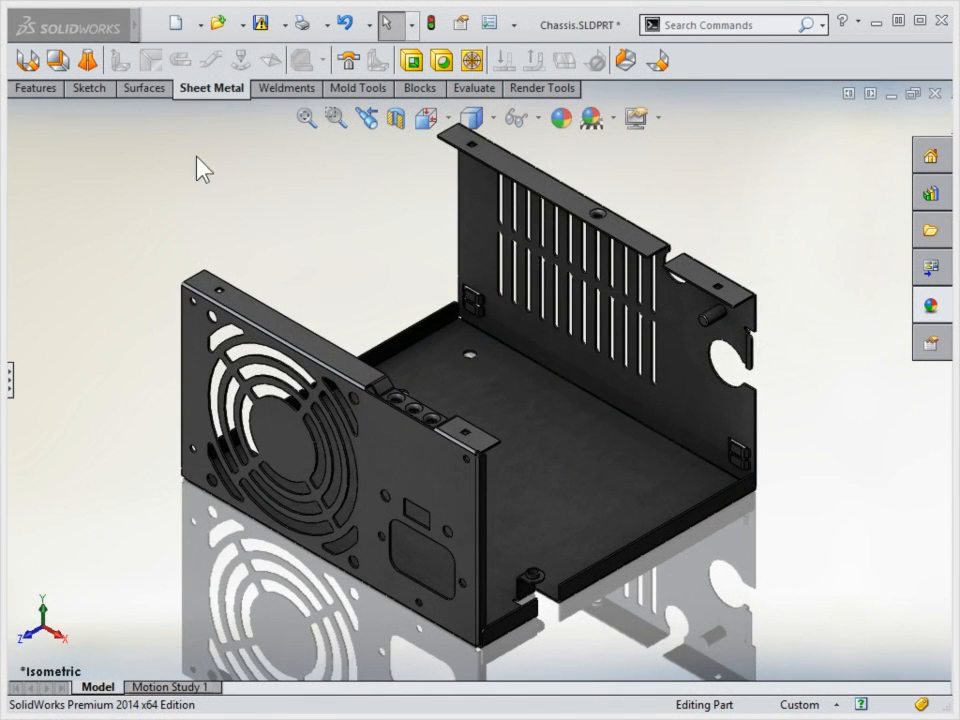
mouse_move(280, 64)
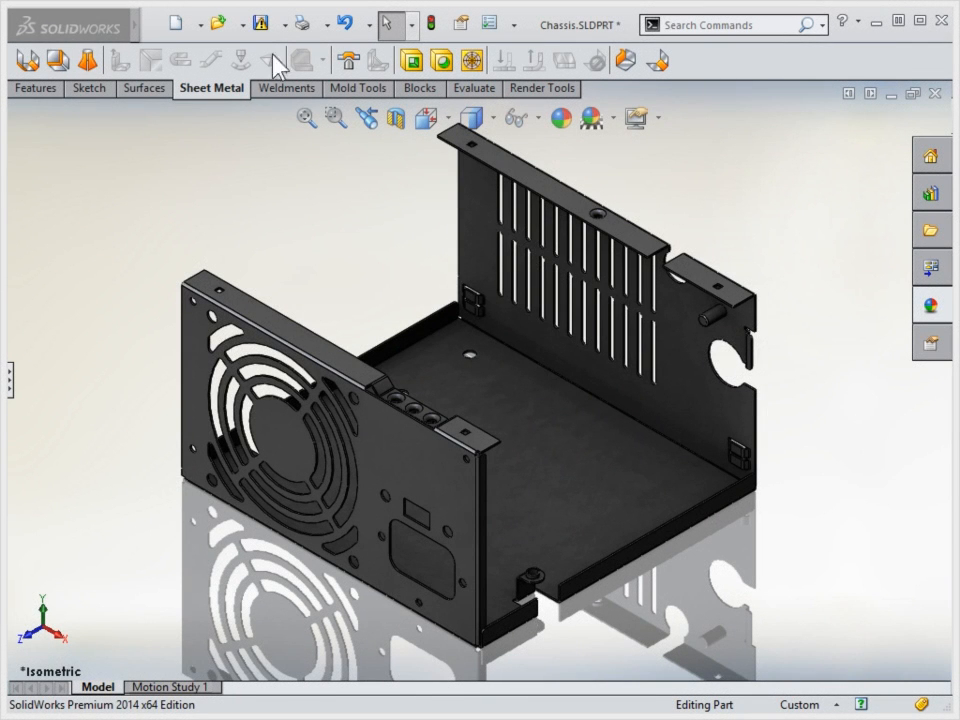
Step: Show the Sheet Metal CommandManager tab for the Chassis.SLDPRT part
left_click(282, 88)
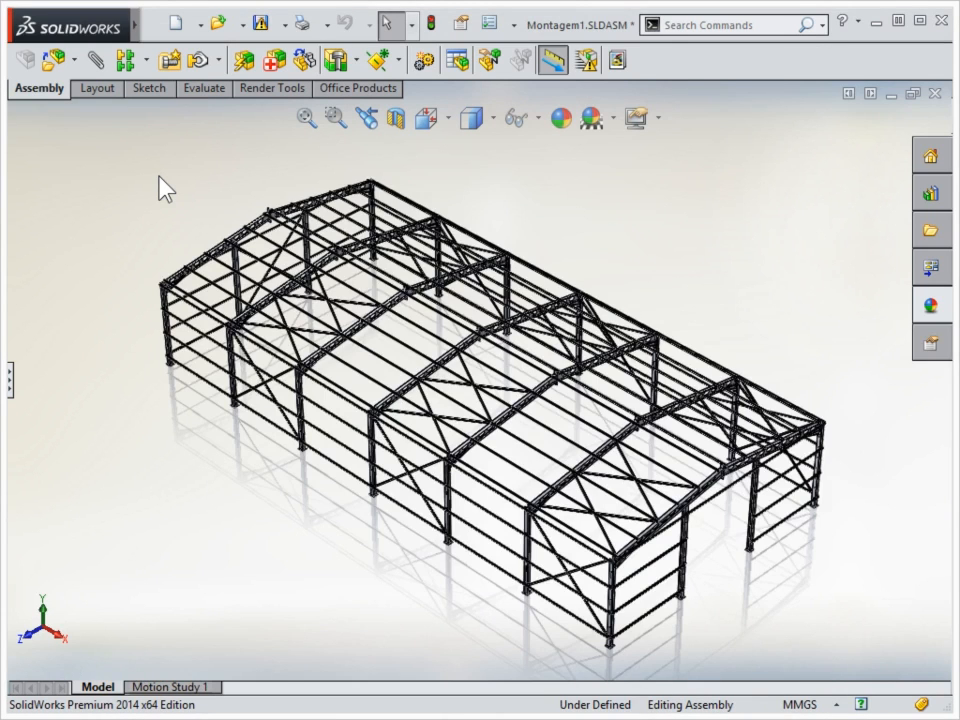
mouse_move(230, 616)
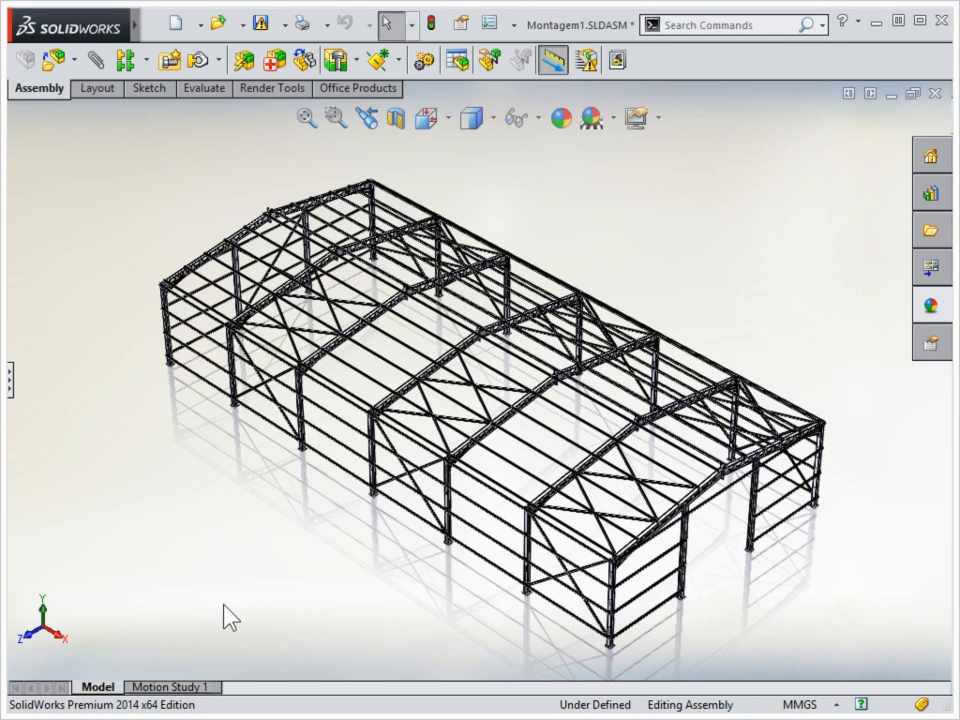
Step: Switch to the Montagem1.SLDASM structural frame assembly window
left_click(336, 118)
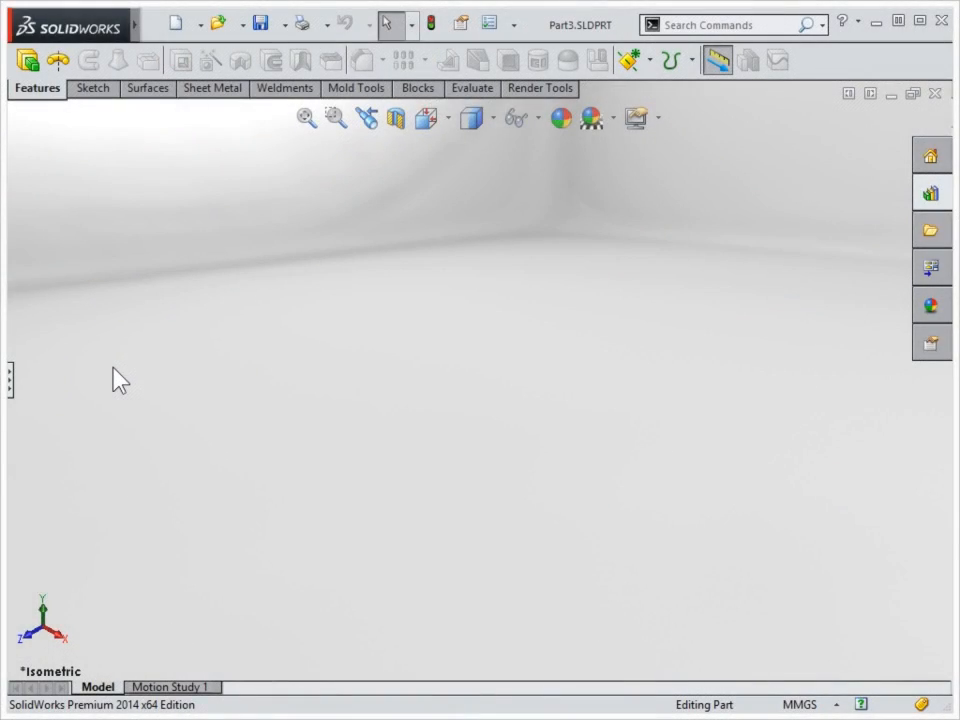
mouse_move(140, 332)
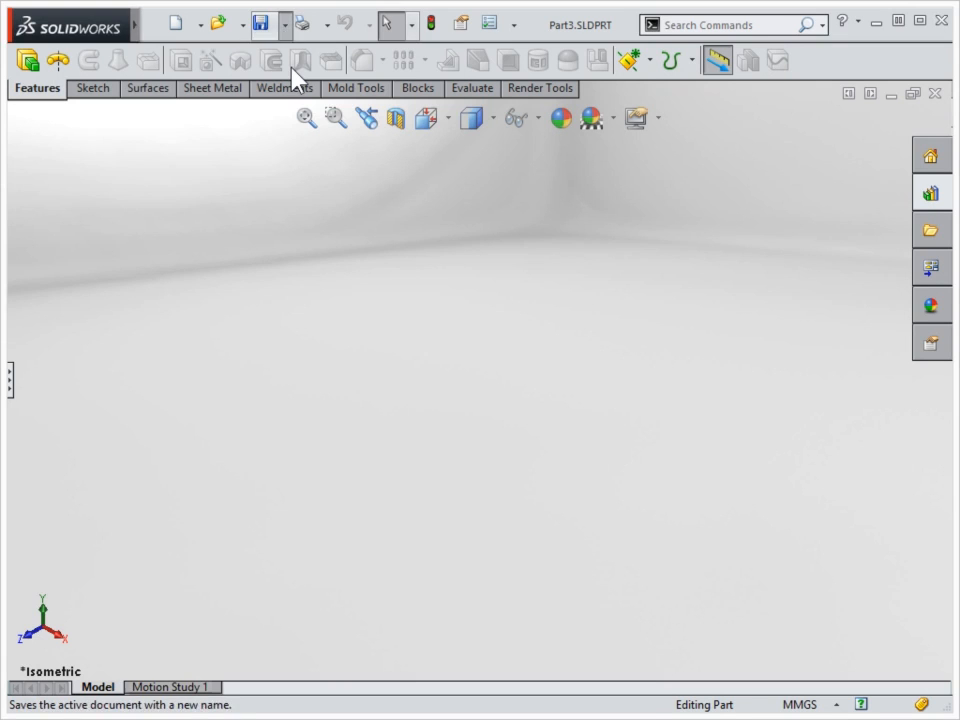
Step: Review the Save As file formats available for the empty part, then cancel without saving
left_click(262, 24)
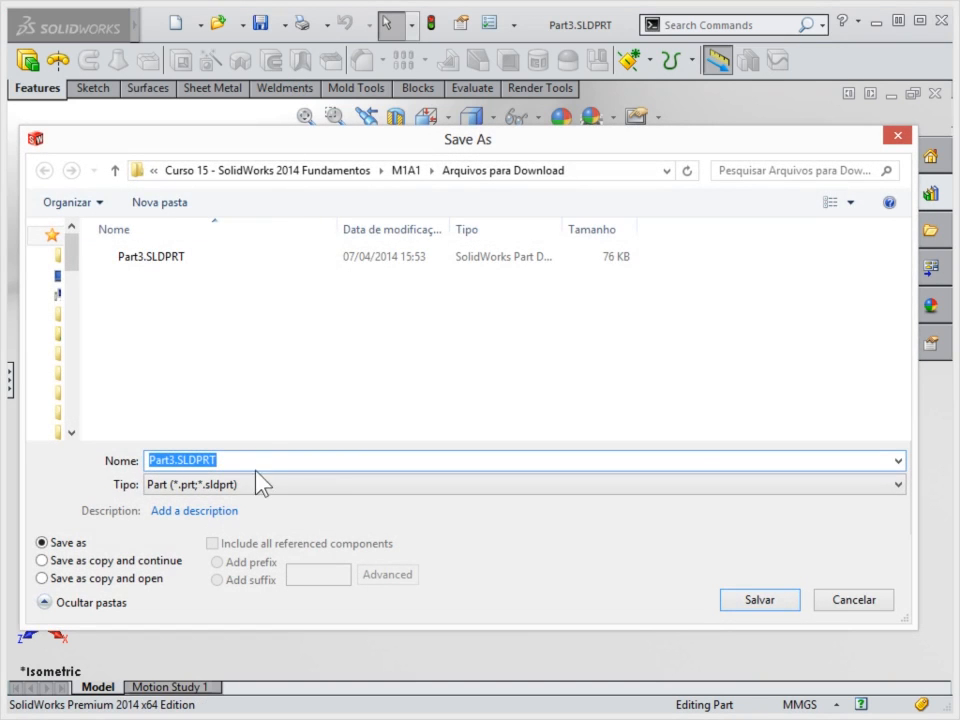
left_click(892, 484)
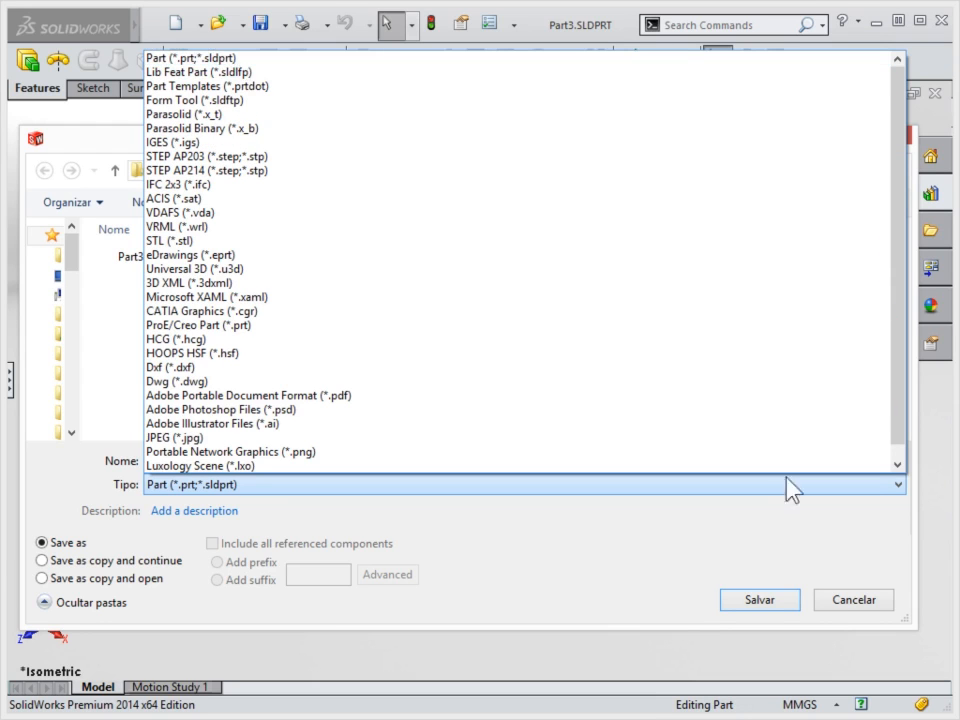
left_click(852, 600)
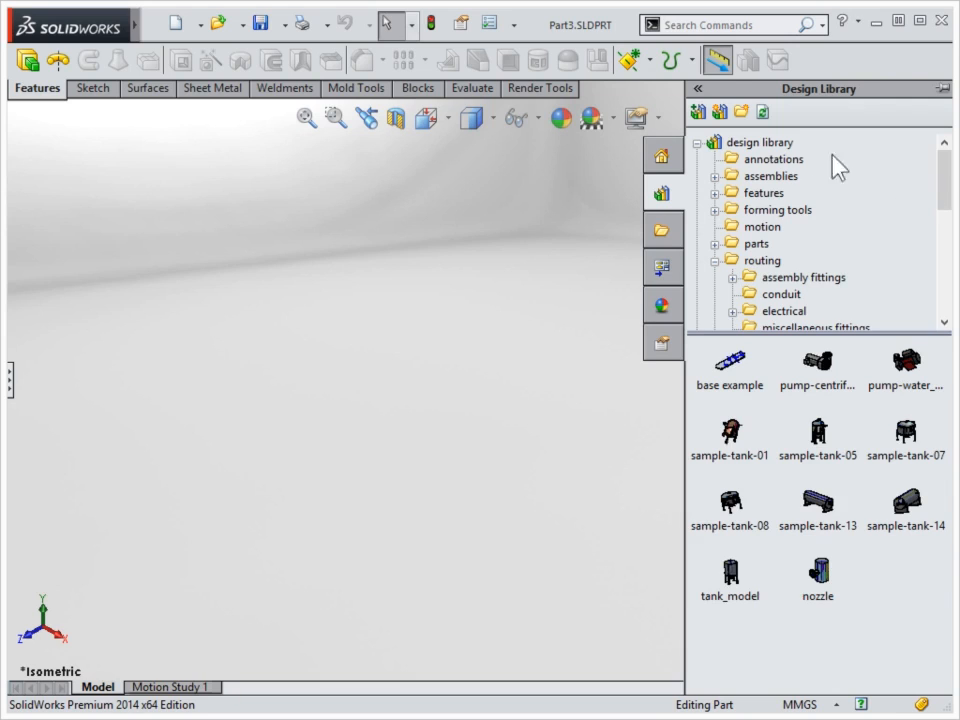
mouse_move(762, 260)
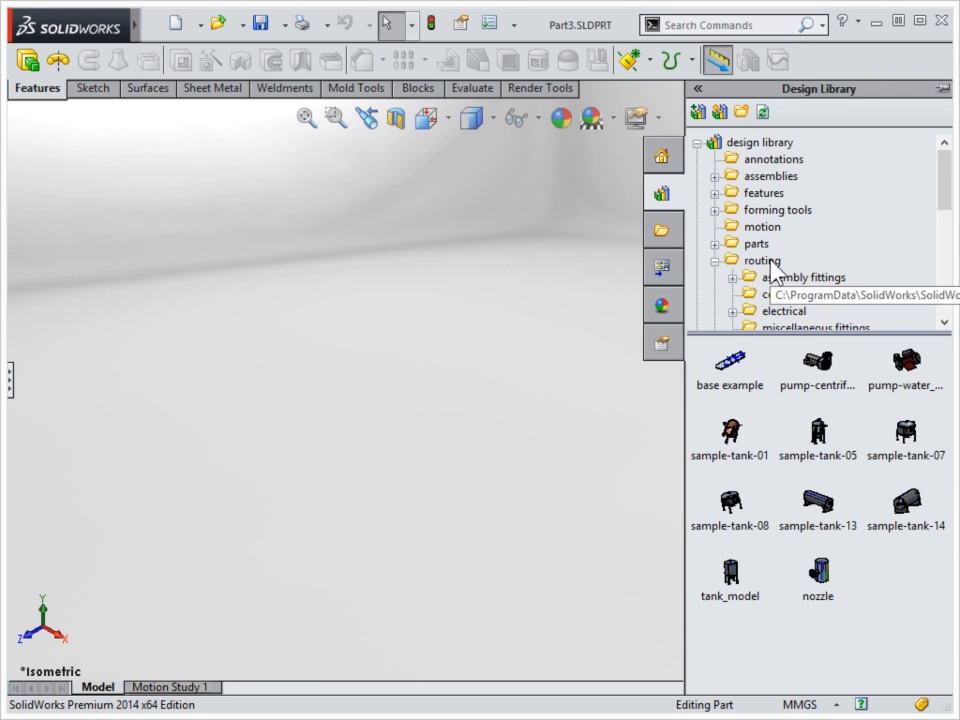
Step: Browse the Design Library routing > piping folders and pick the tank_model sample
scroll("down", 3)
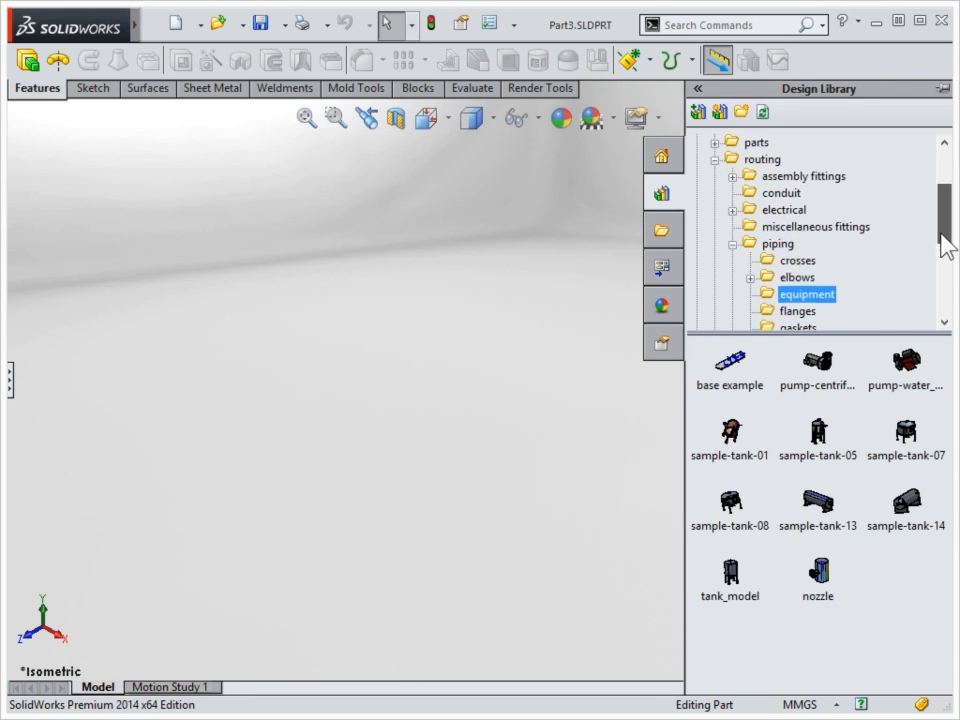
left_click(728, 572)
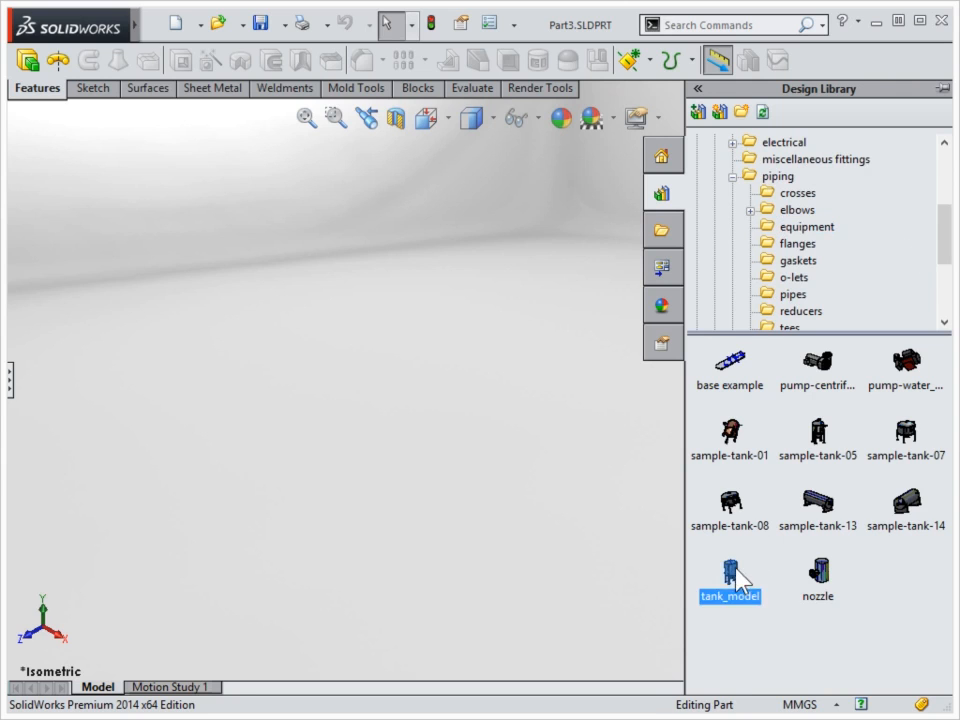